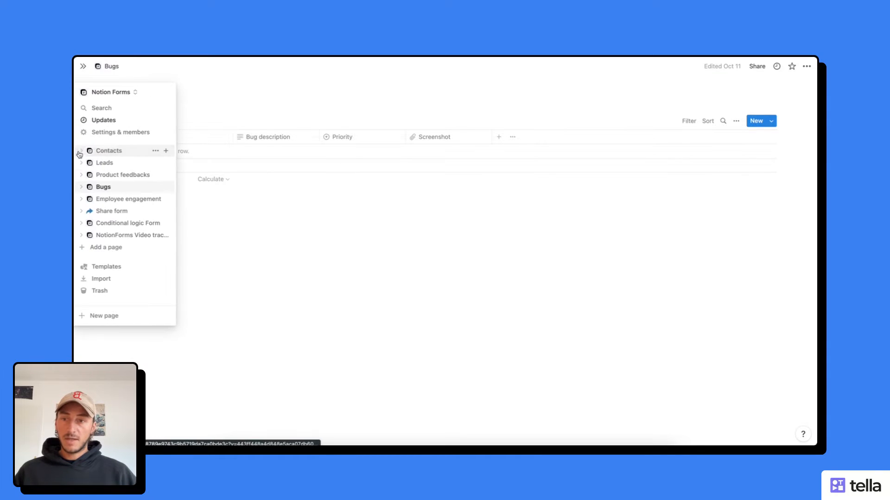
- Rename the Bugs database's Name column to Title
click(83, 67)
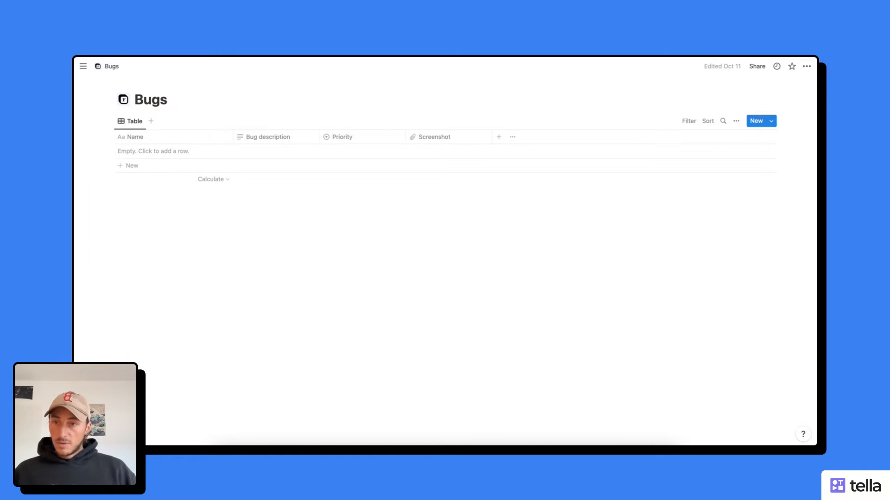
click(133, 137)
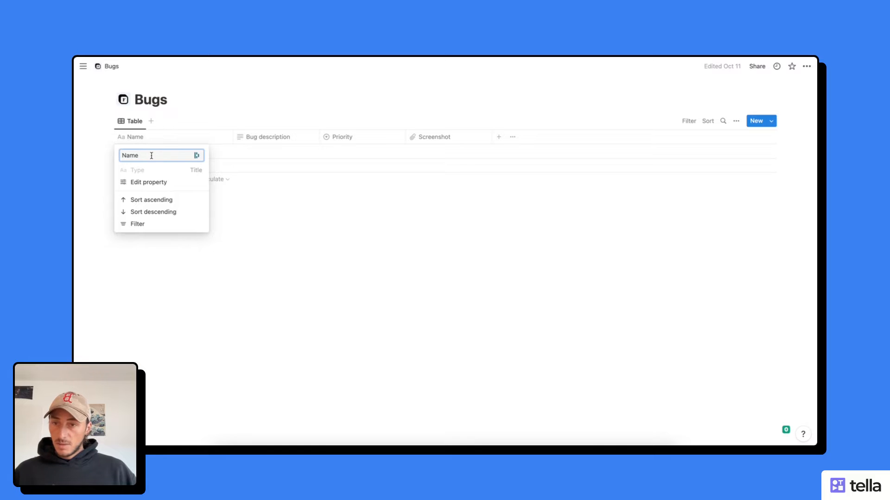
text(T)
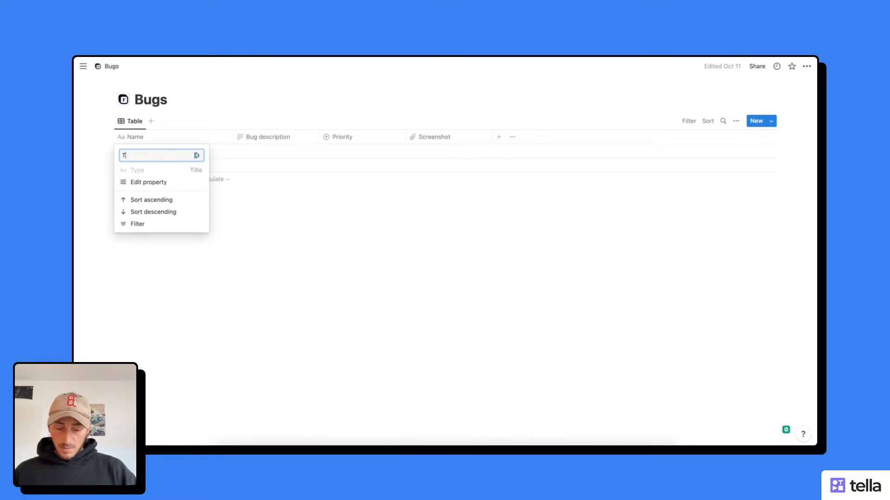
text(itle)
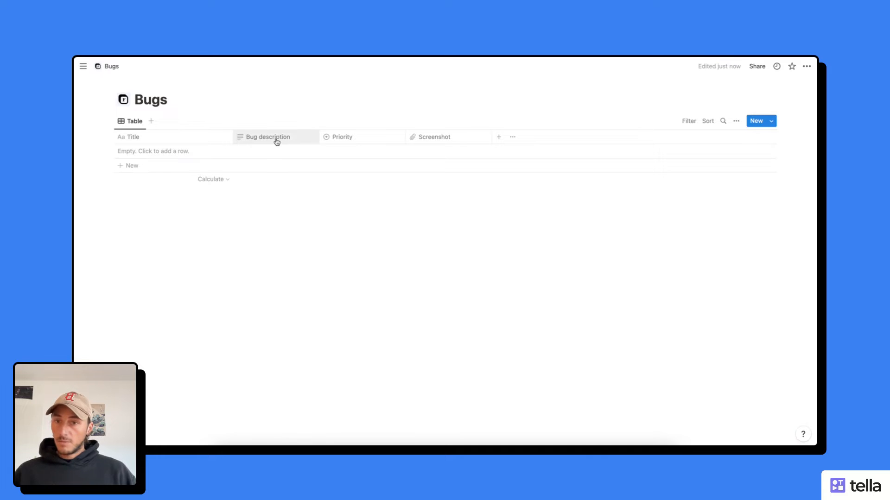
mouse_move(350, 141)
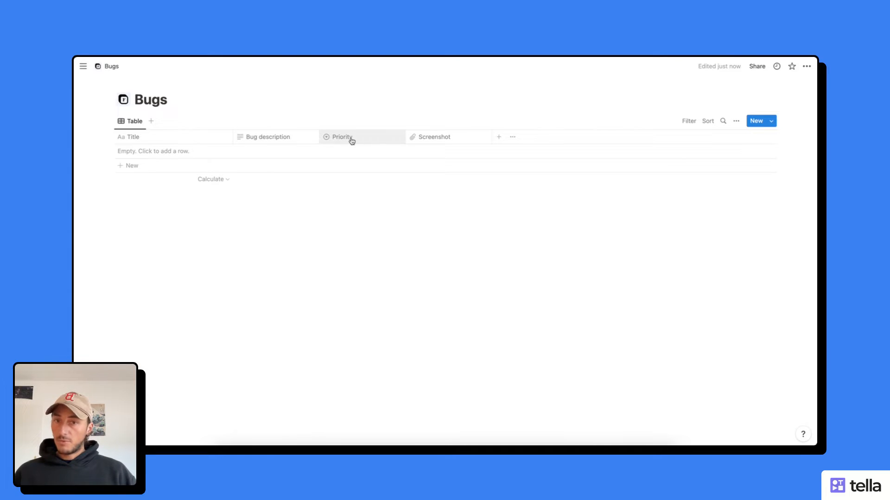
- Review the Priority property's options via Edit property
click(341, 137)
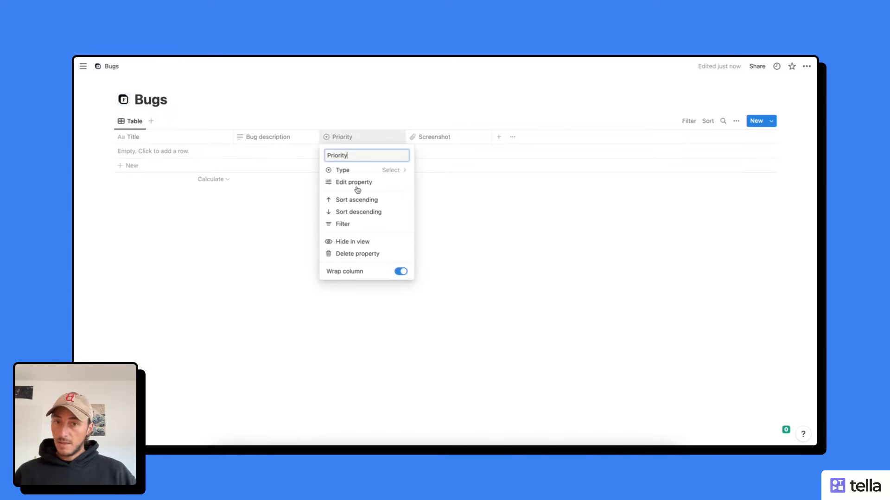
click(354, 183)
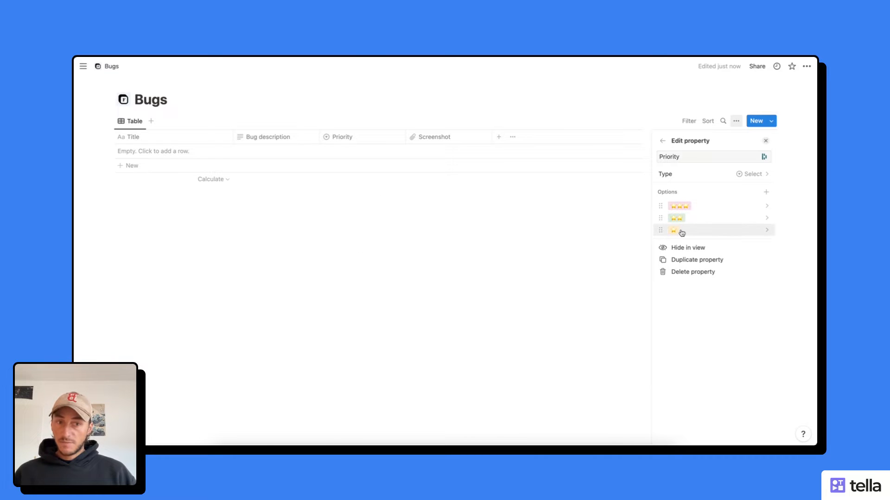
click(766, 141)
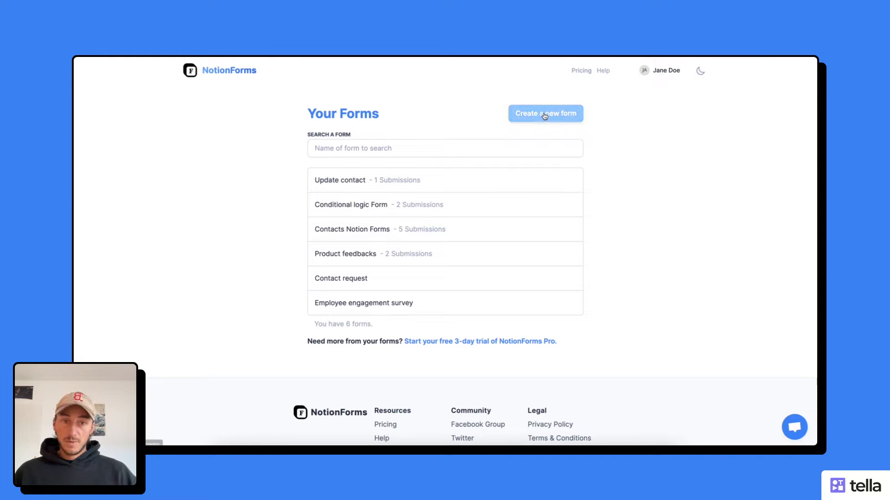
- Create a new form from the Bugs Notion database
click(544, 113)
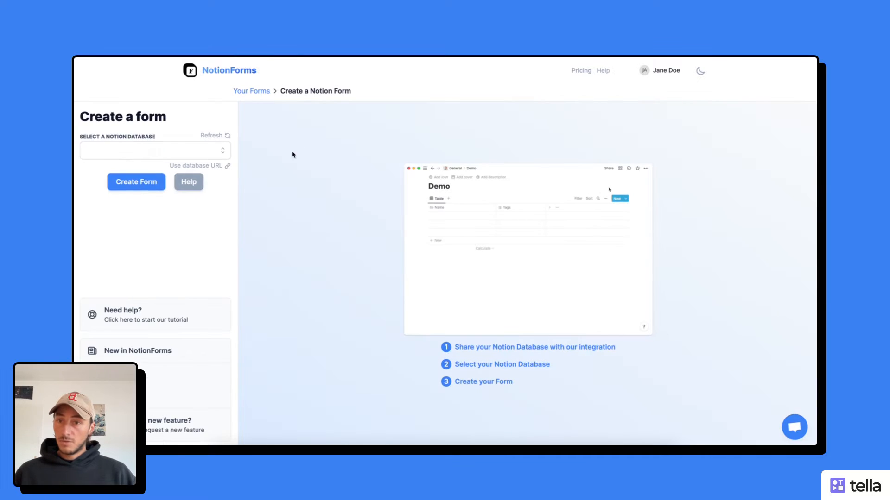
click(155, 150)
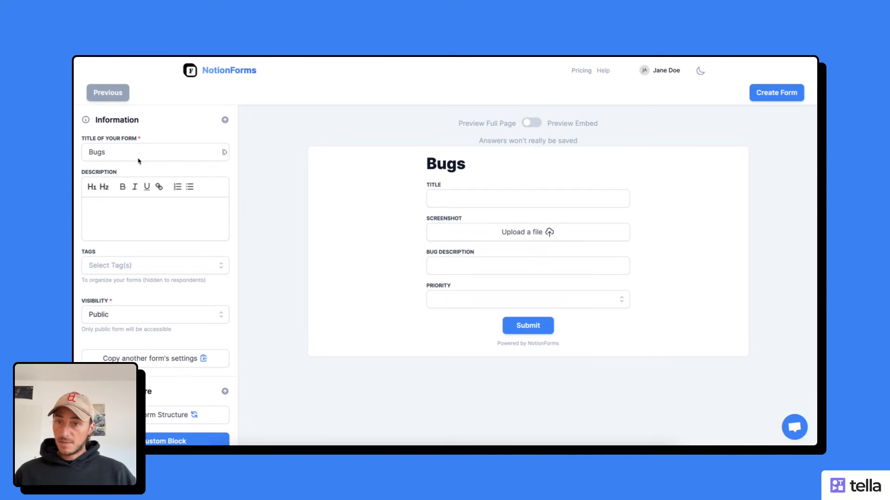
- Replace the form title with 'Report a bug'
double_click(95, 152)
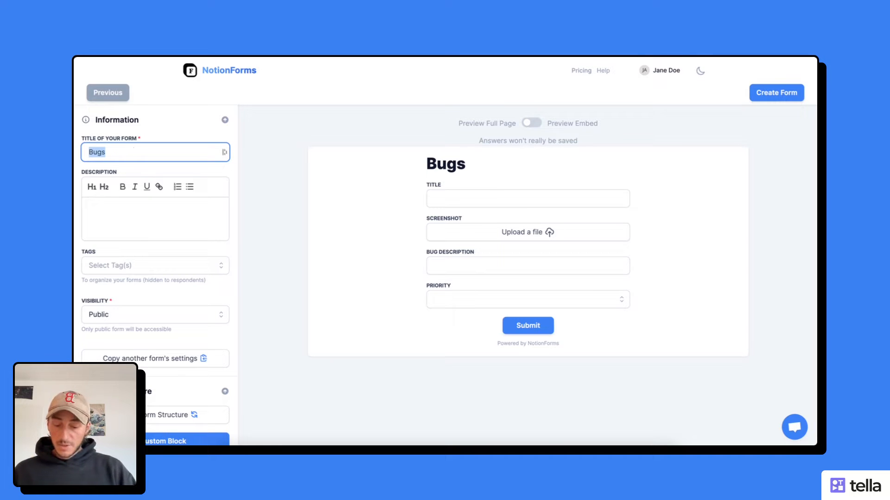
text(Report a)
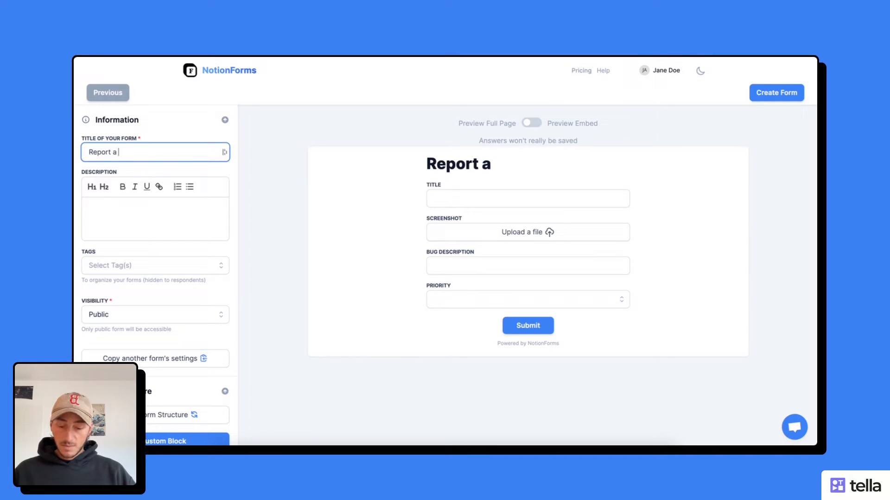
text(bug)
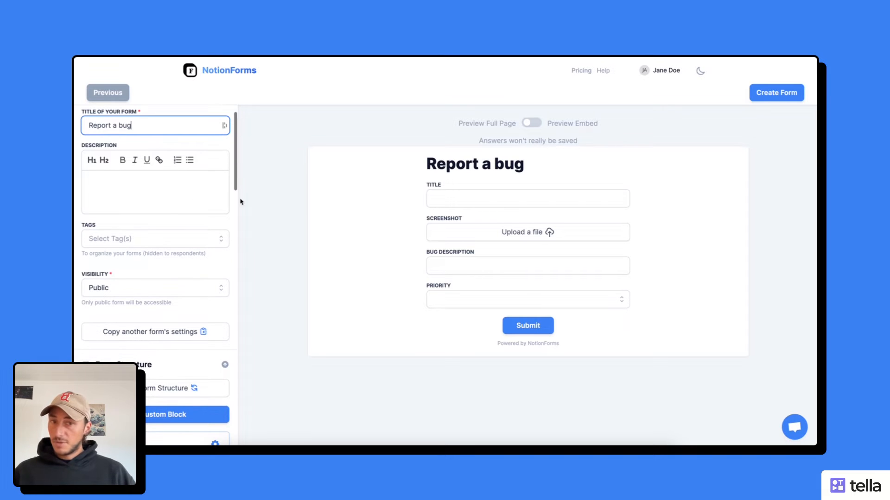
mouse_move(123, 252)
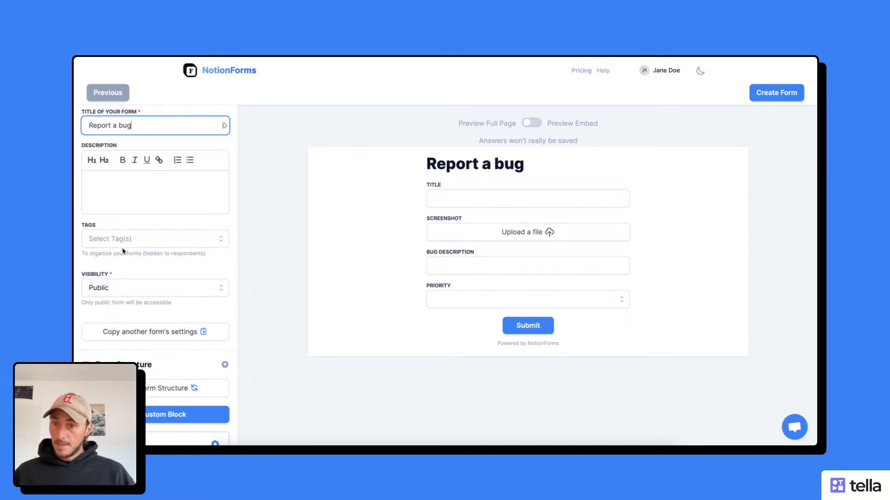
- Scroll down to the Form Structure section
scroll(down, 3)
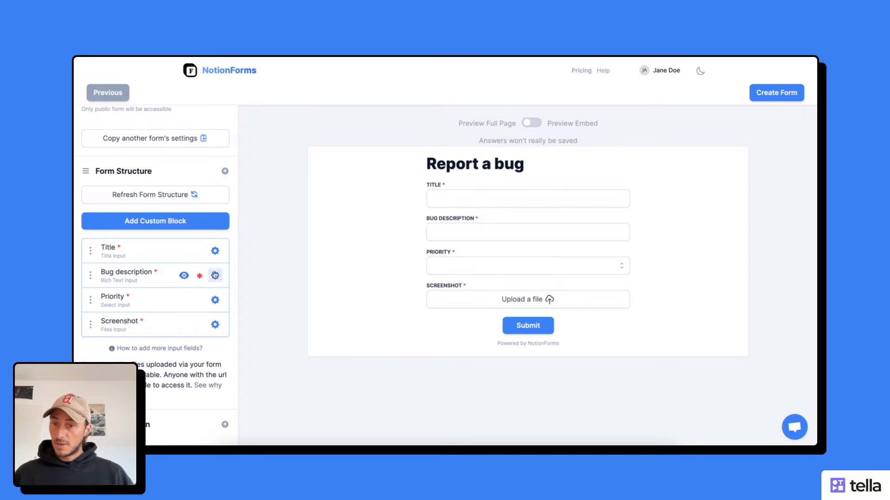
- Rename the Title field to 'What is the title of the bug?'
click(215, 250)
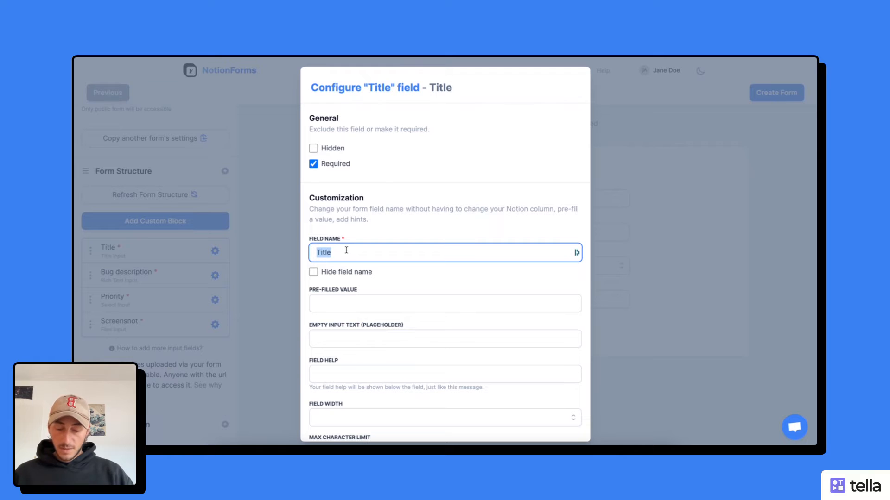
text(What i)
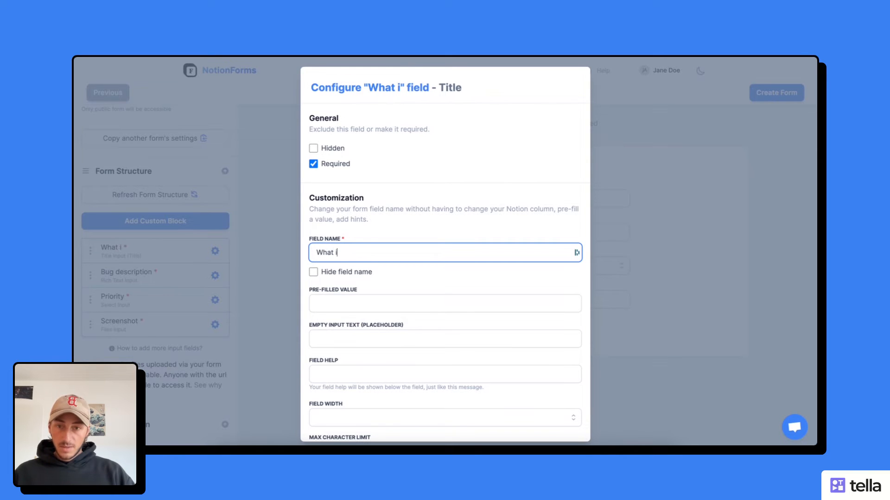
text(s the title o)
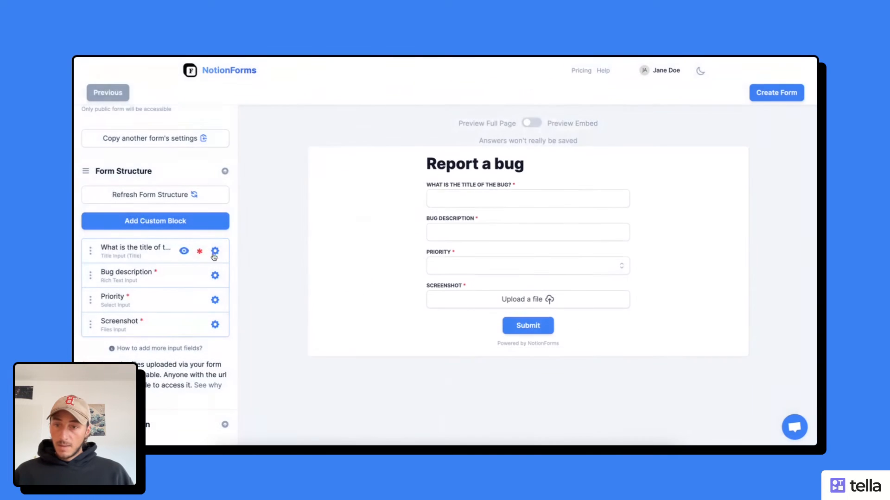
- Make Bug description a multi-line input named 'Describe the bug in more details'
click(215, 275)
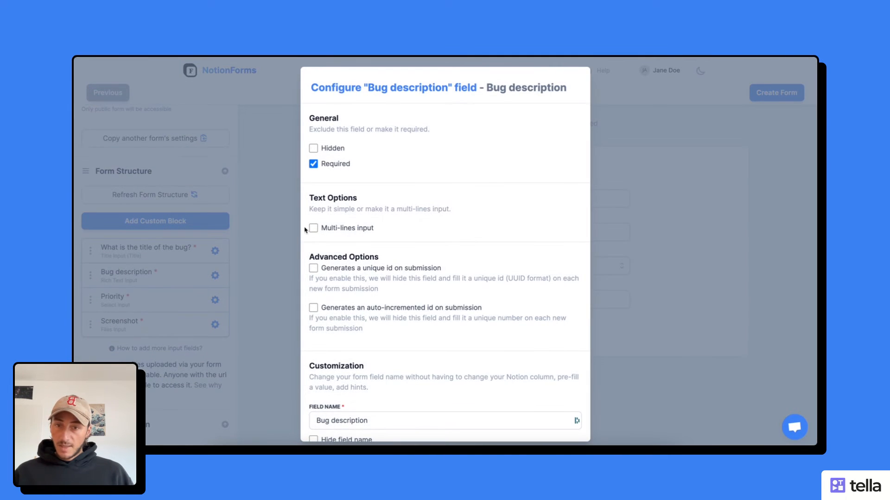
click(314, 228)
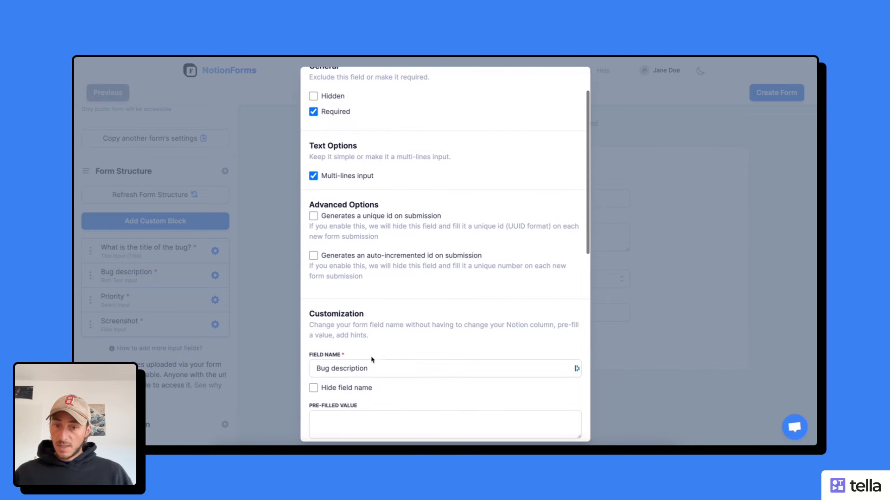
double_click(341, 368)
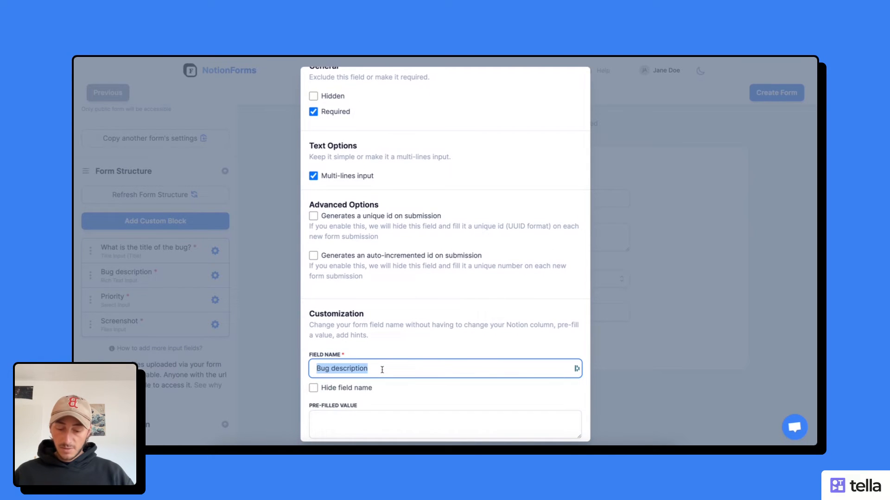
text(Descri)
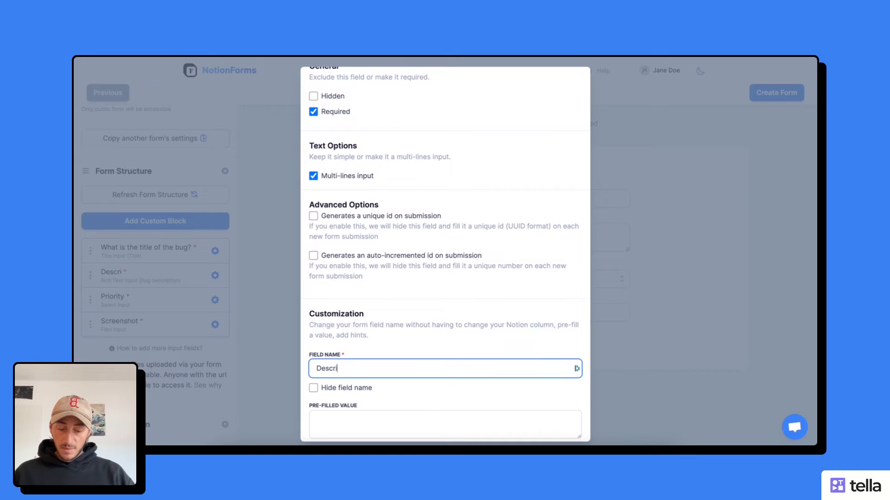
text(Describe the bug i)
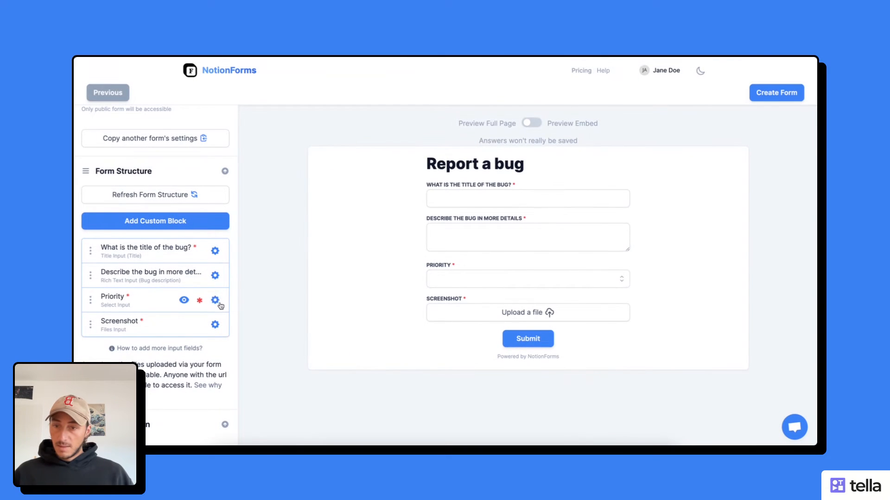
- Rename the Priority field to 'What is the bug's priority?'
click(215, 300)
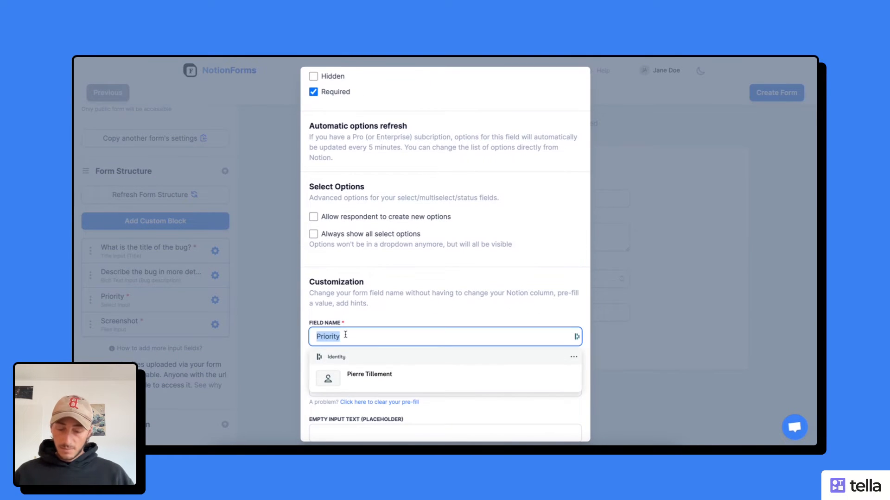
text(What is the bug)
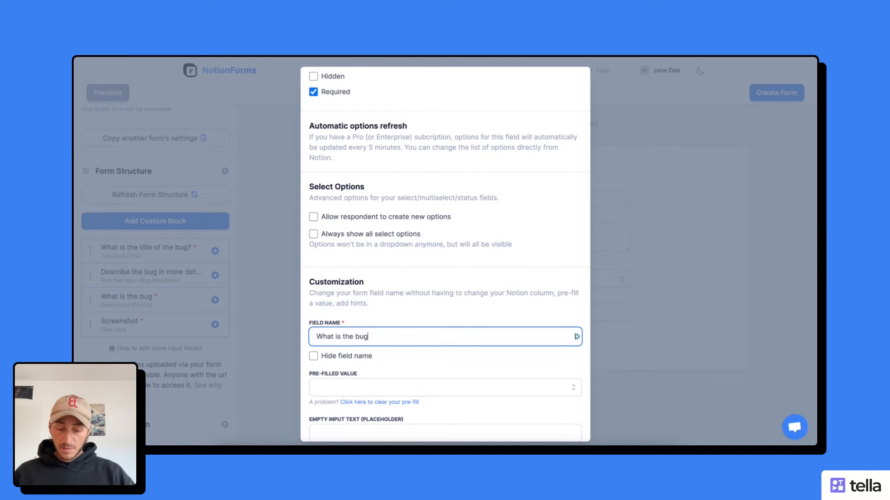
text('s prior)
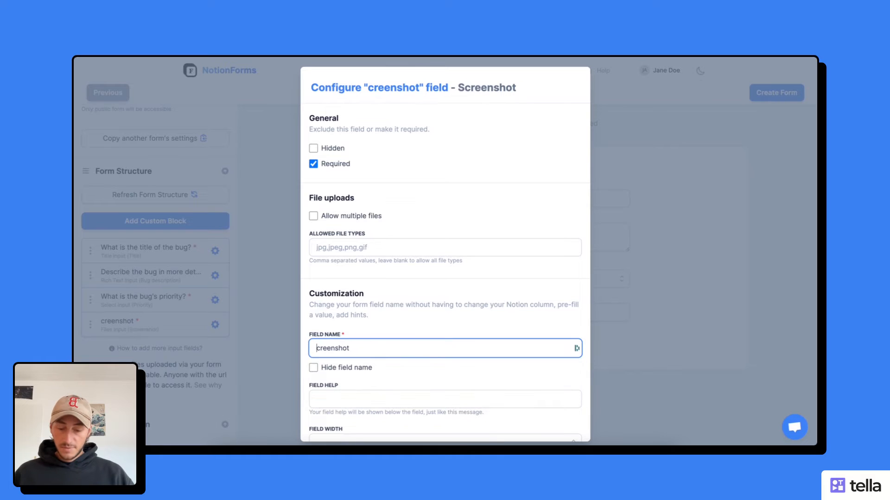
- Rename the Screenshot field to 'Add a screenshot'
text(Add a screenshot)
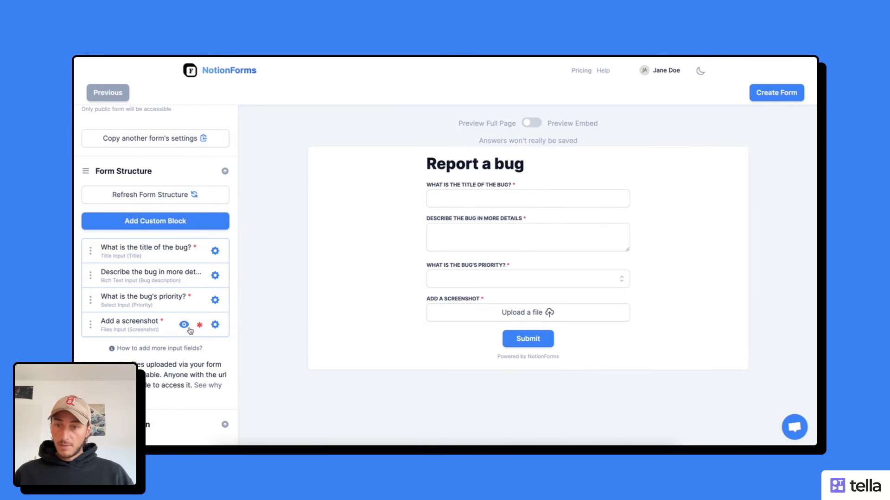
click(215, 325)
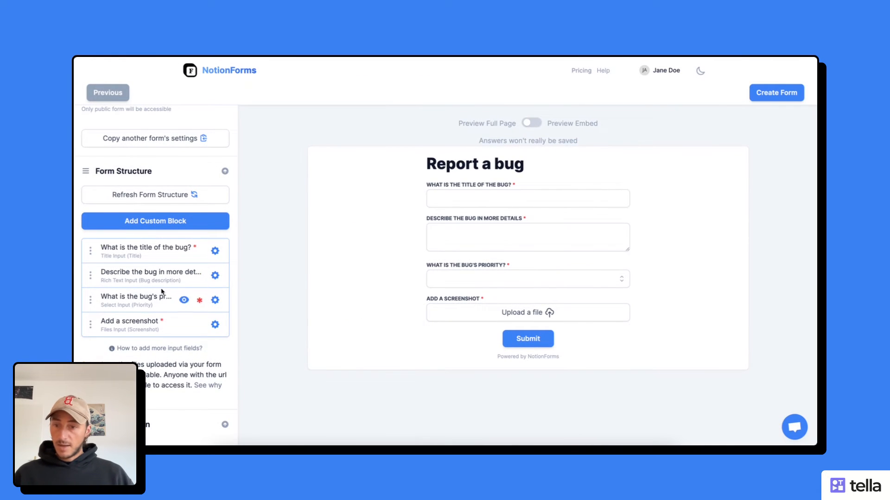
- Upload the F logo image as the form's logo from the file dialog
scroll(down, 3)
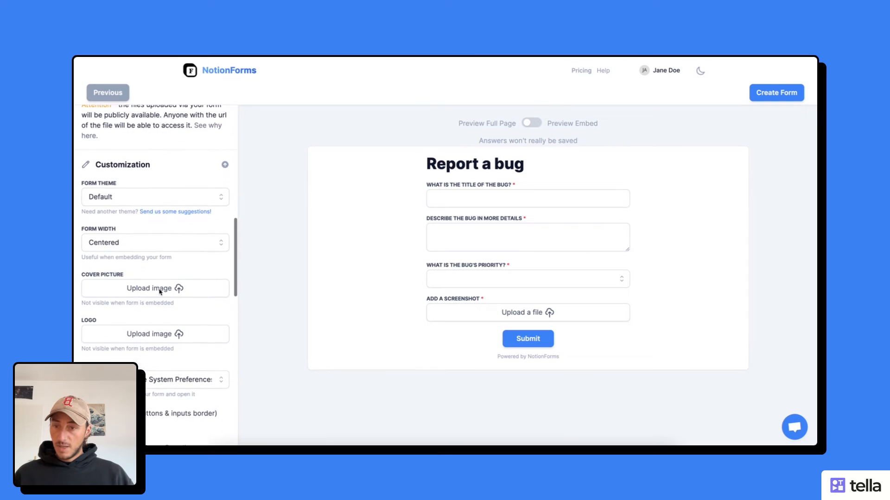
click(155, 288)
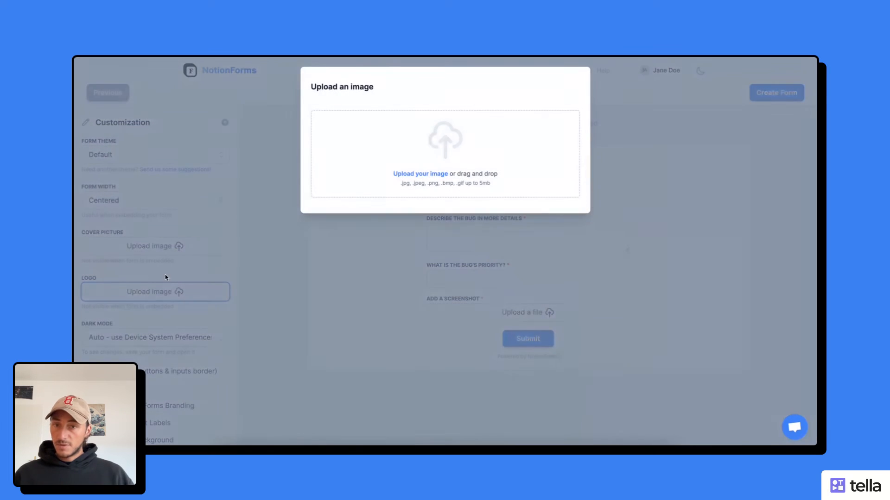
click(420, 174)
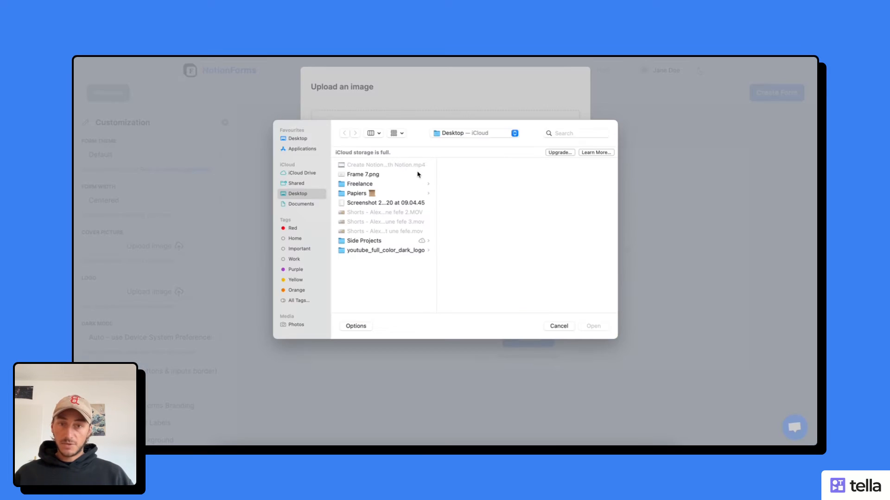
text(noti)
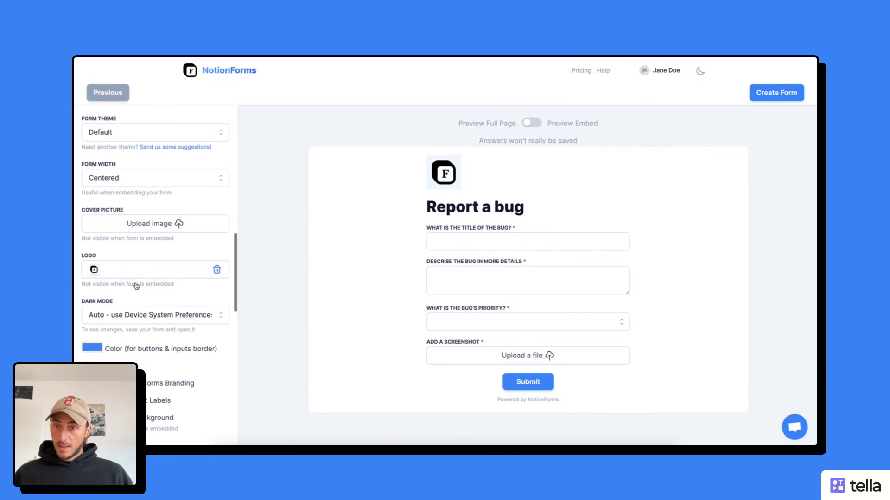
- Enable email notifications on submission and enter the pierre.t notification address
scroll(down, 3)
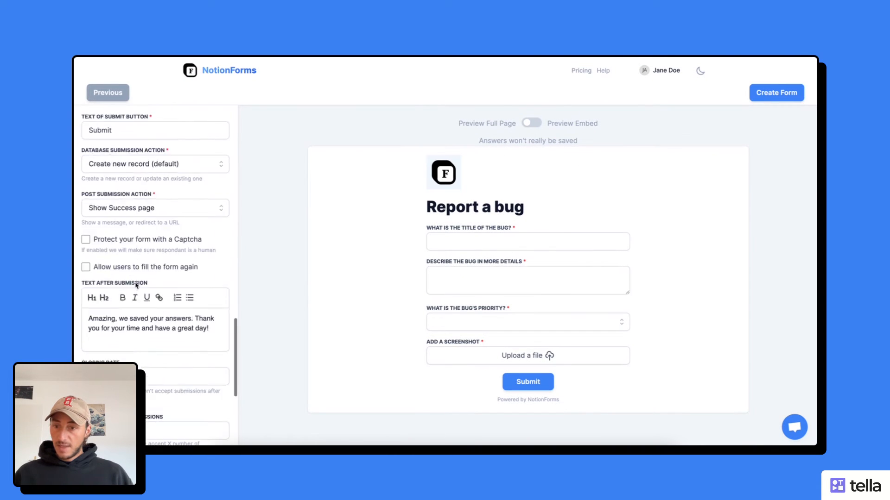
scroll(down, 3)
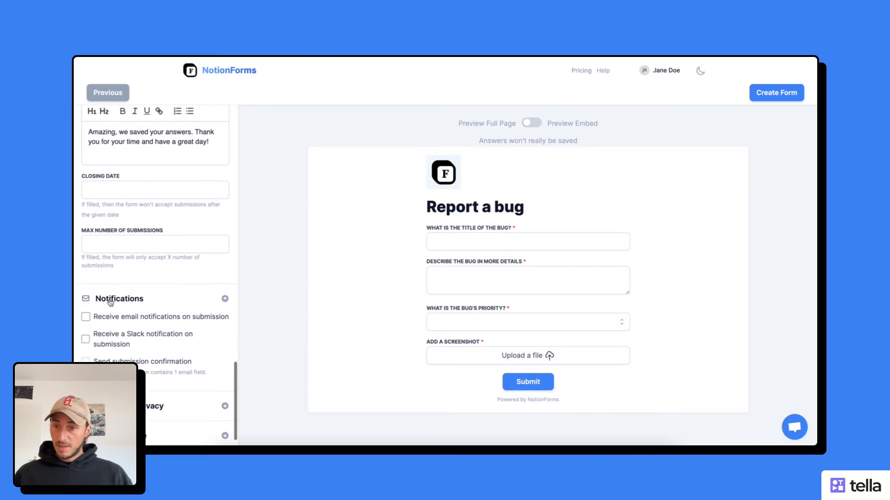
click(85, 317)
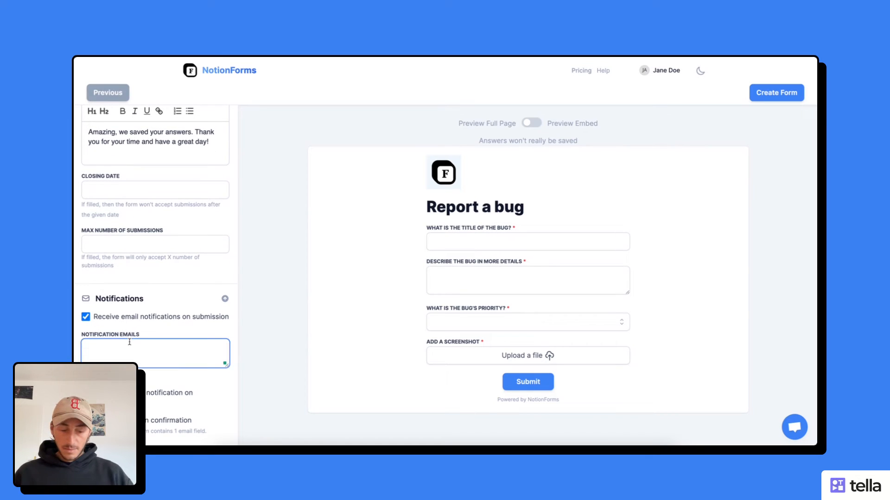
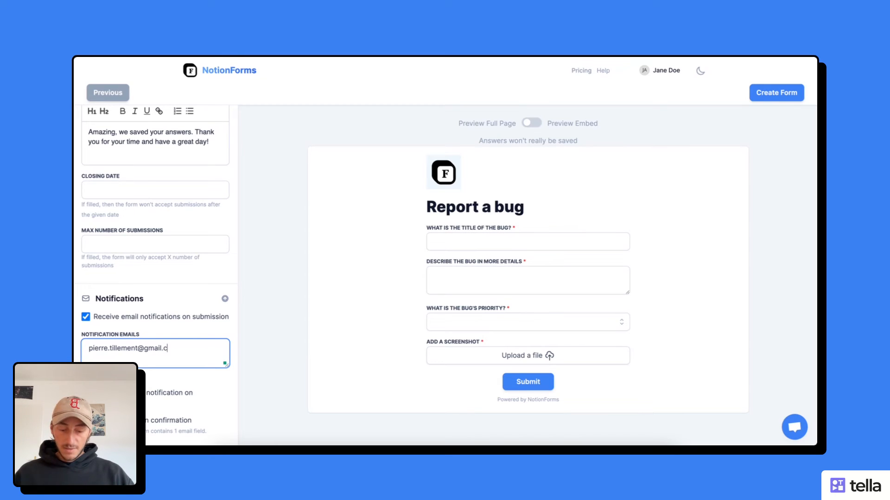
click(85, 317)
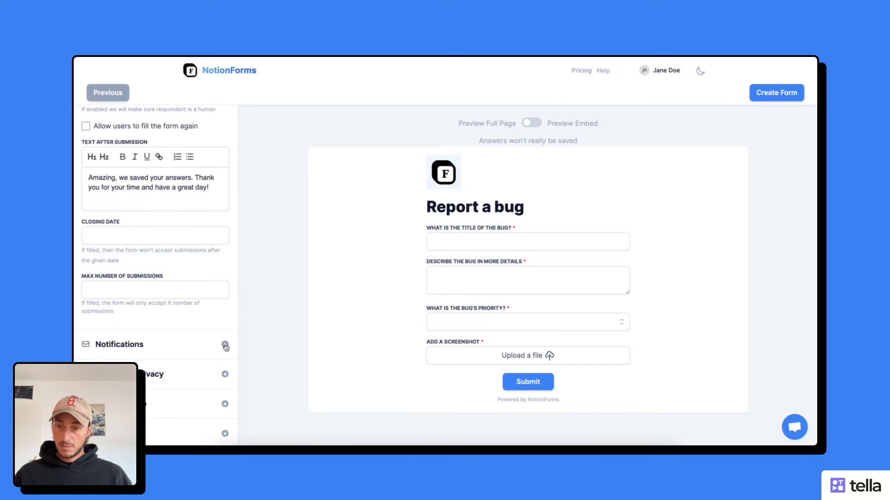
click(224, 346)
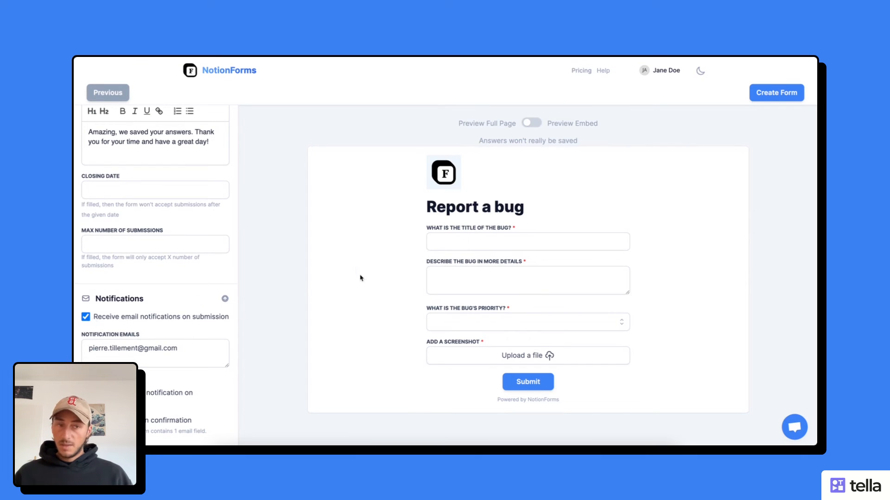
- Create the form and open its live public 'Report a bug' page
click(777, 92)
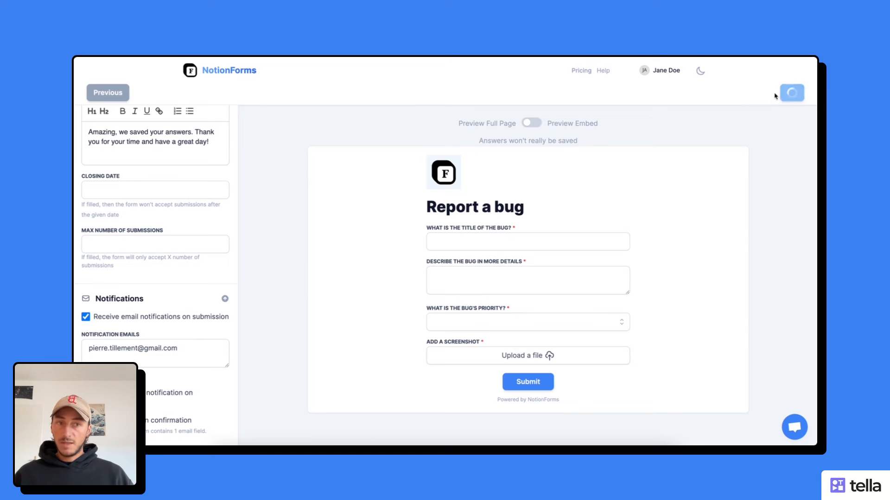
click(793, 91)
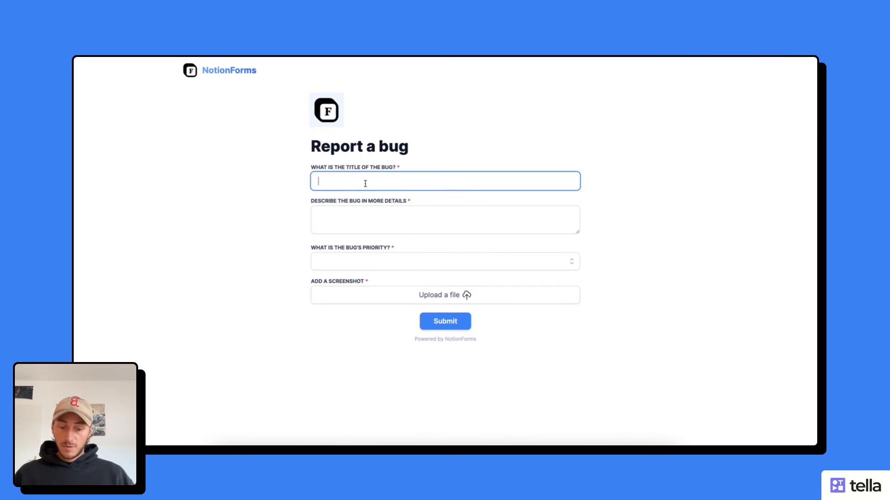
- Enter the title "User can't signup" and a description that nothing happens on signup
text(User)
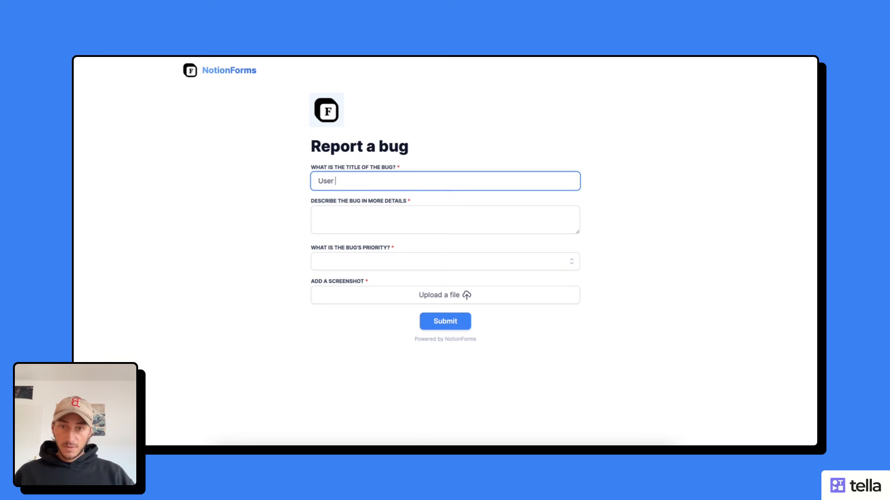
text(can't signup)
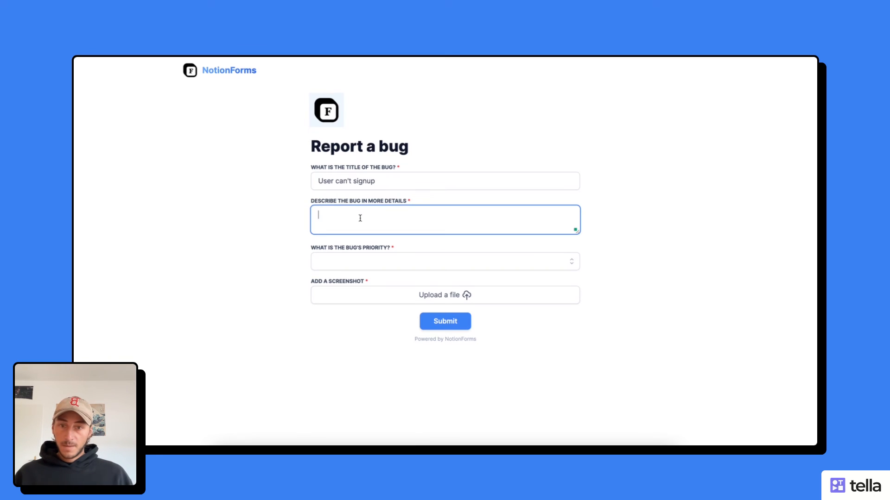
text(When the user clicks the signup butt)
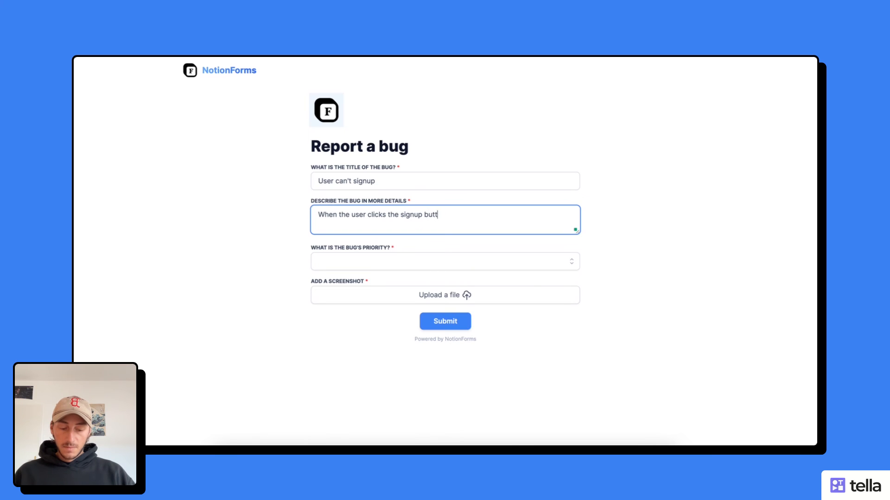
text(on, nothing happens)
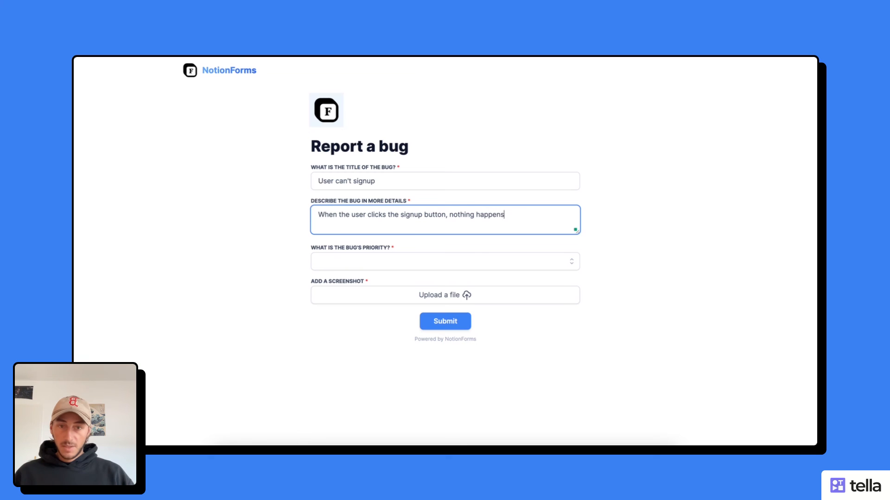
- Set the bug's priority to three stars
click(445, 261)
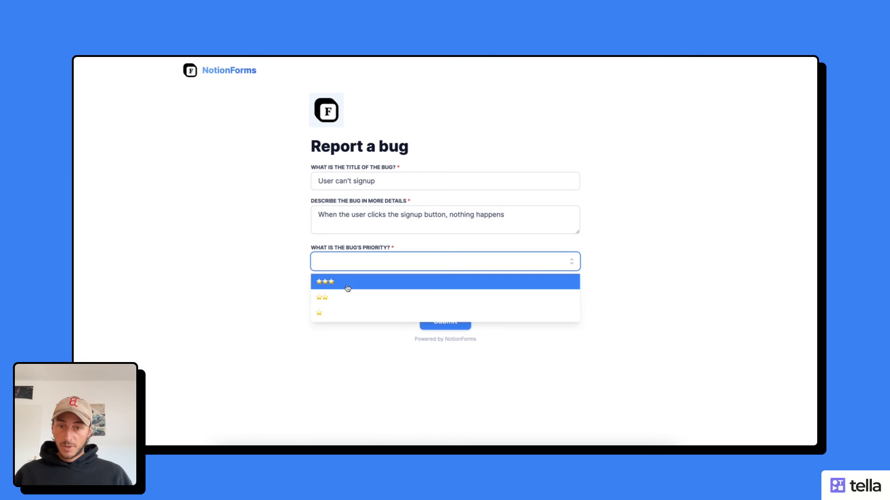
click(325, 281)
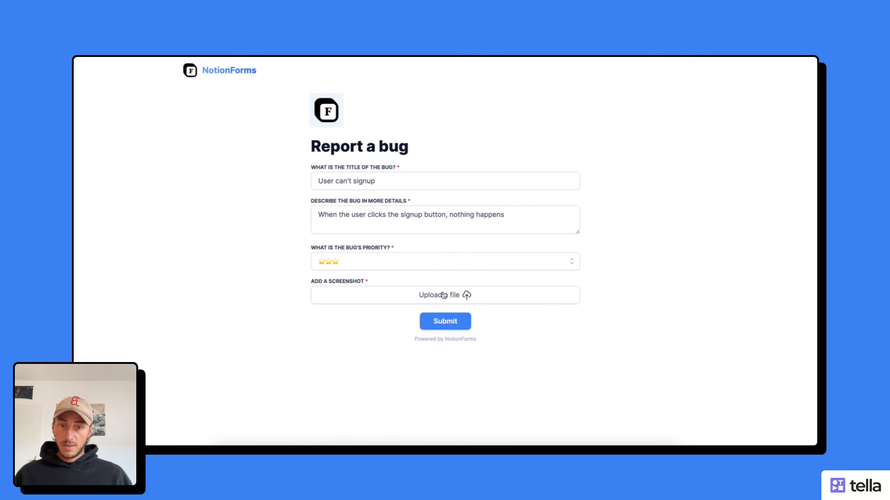
- Attach the October 20 screenshot from Finder and submit the bug report
click(445, 296)
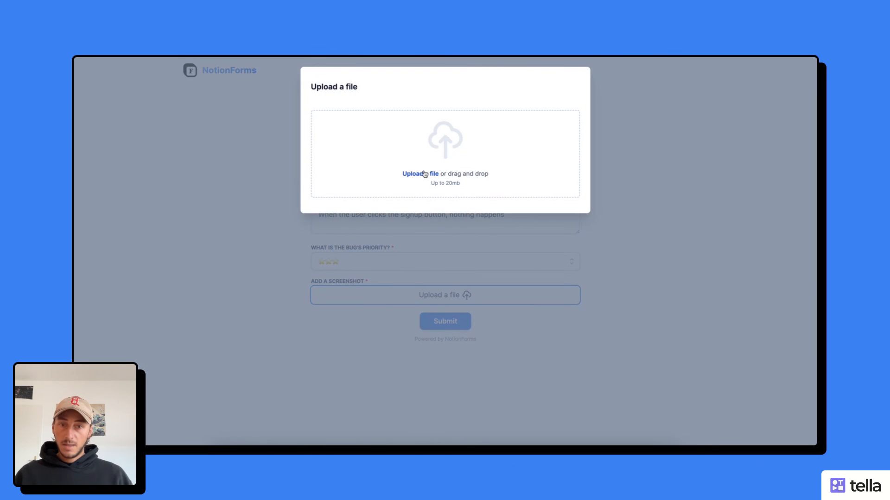
click(420, 174)
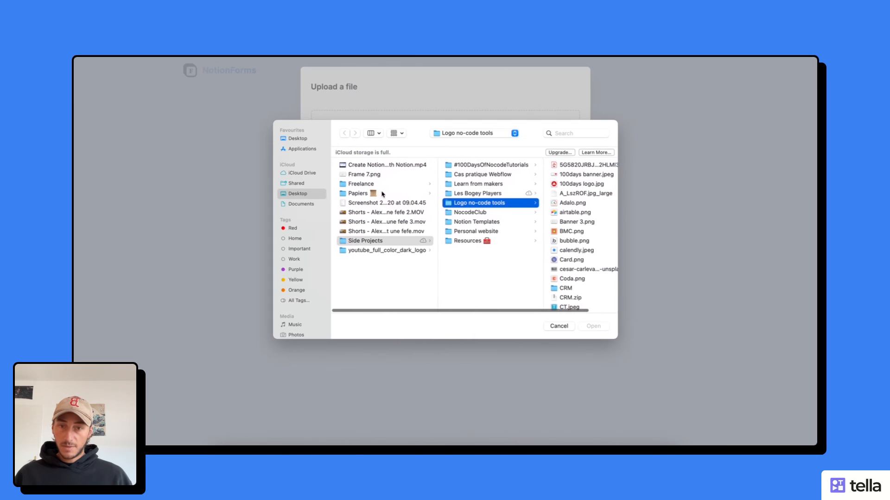
click(386, 202)
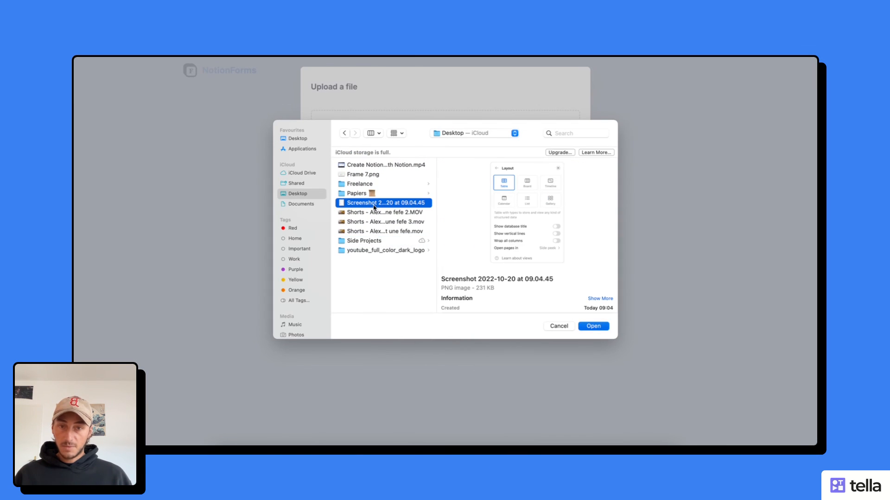
click(593, 327)
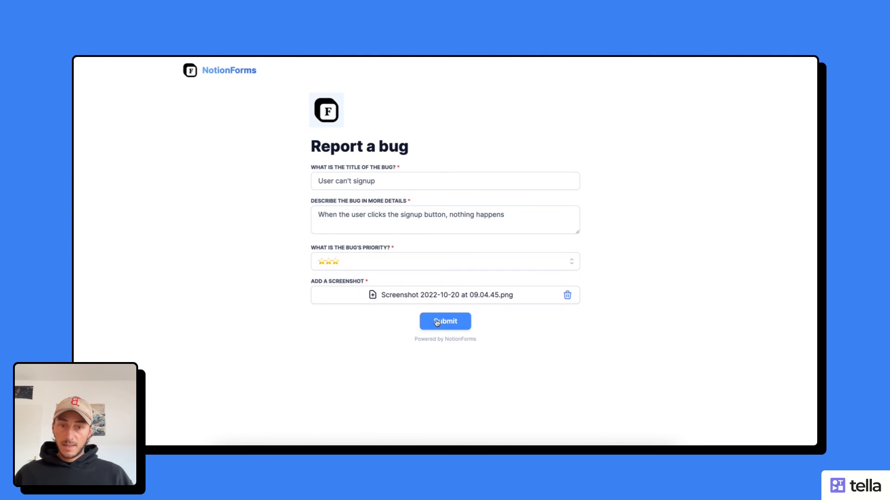
click(444, 322)
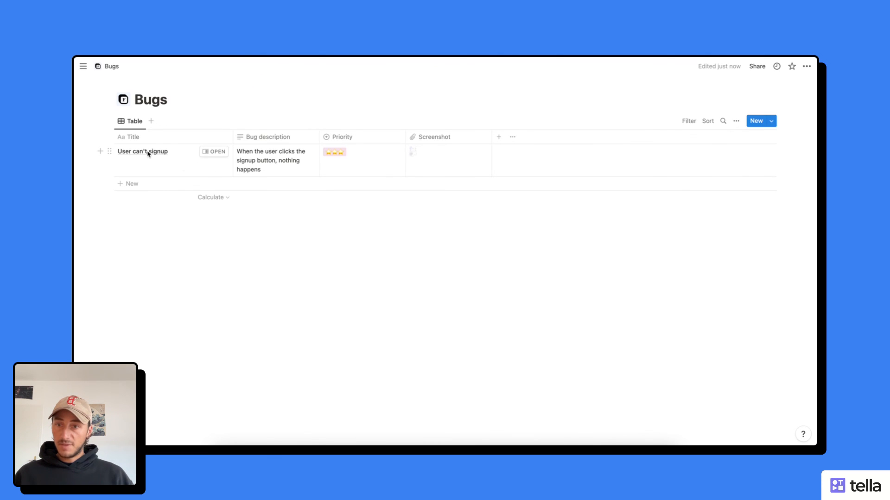
- View the screenshot attached to the new 'User can't signup' row and show its options
click(438, 159)
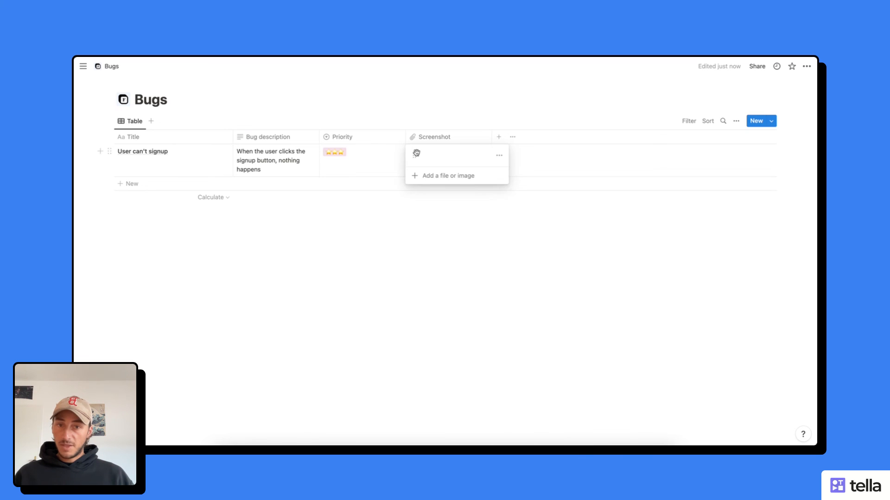
click(498, 156)
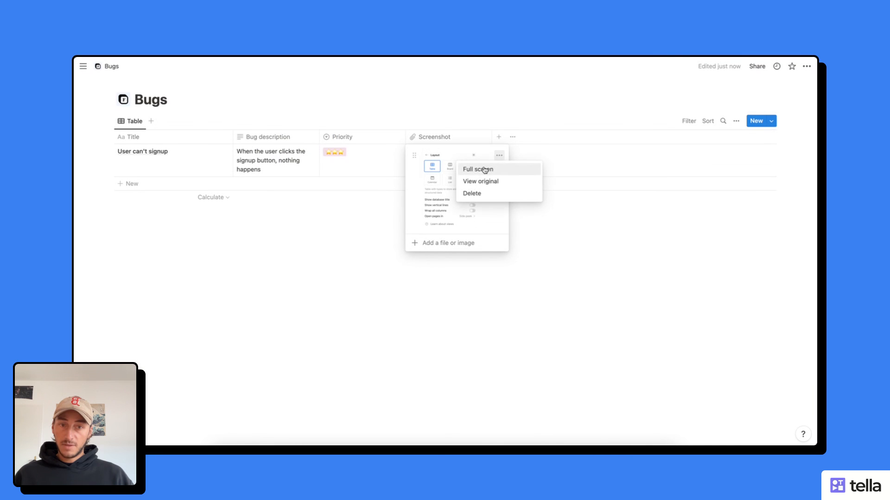
mouse_move(328, 237)
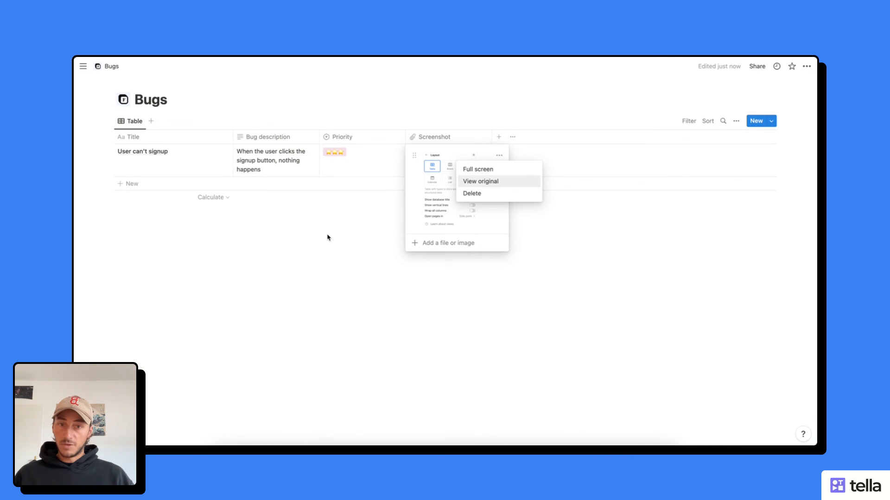